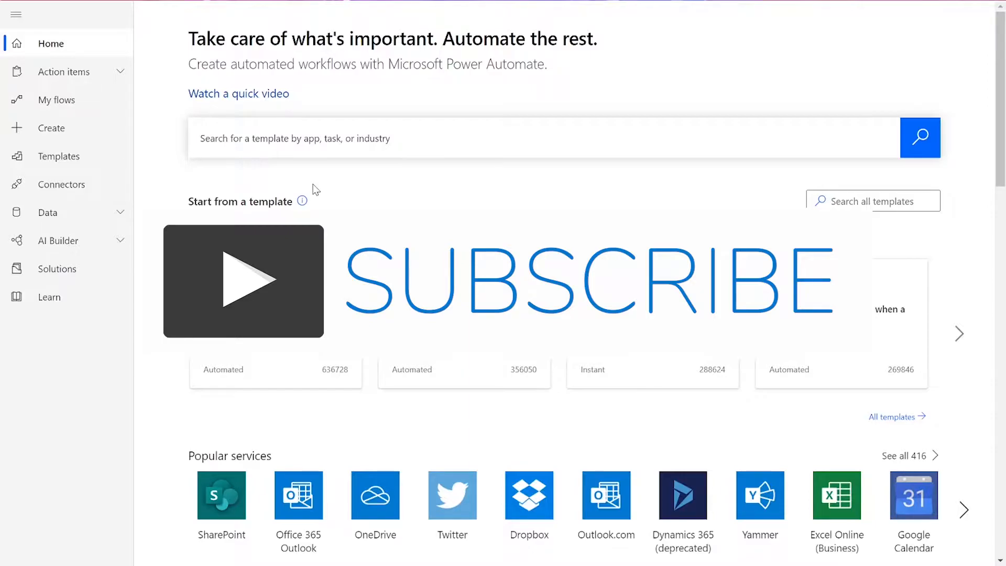
{"action": "mouse_move", "coordinate": [159, 141]}
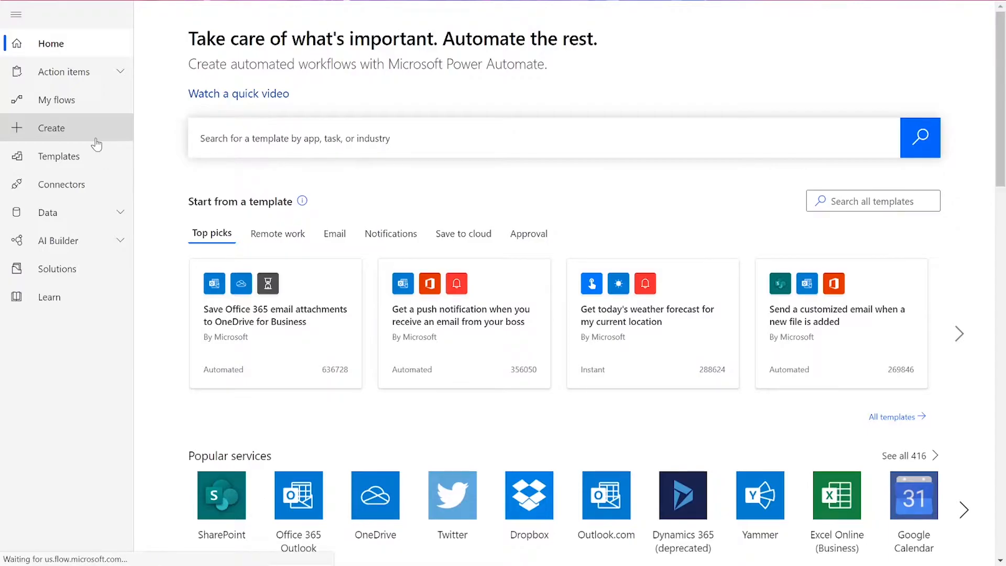
- Create an instant cloud flow using the 'Manually trigger a flow' trigger
{"action": "left_click", "coordinate": [51, 128]}
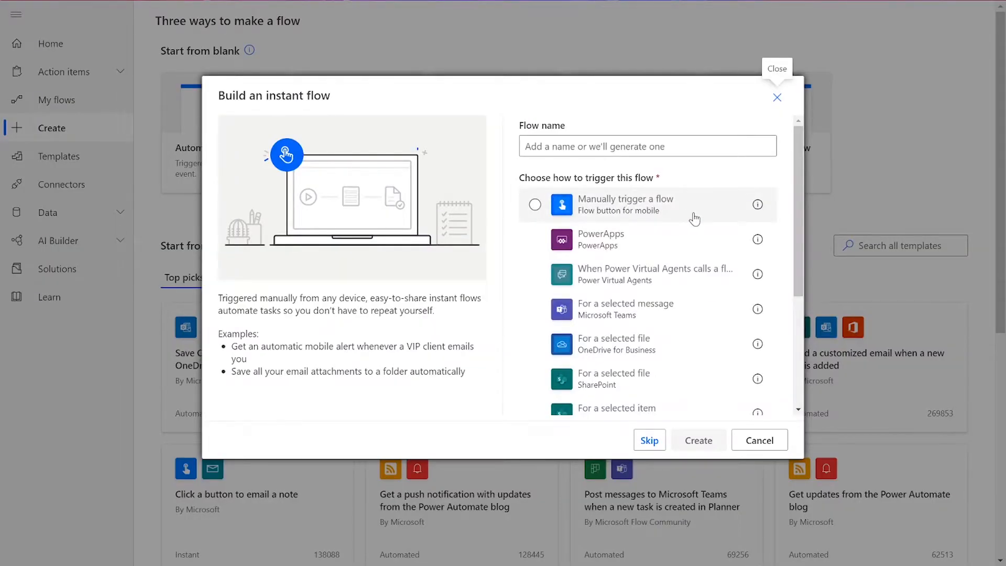
{"action": "left_click", "coordinate": [698, 440]}
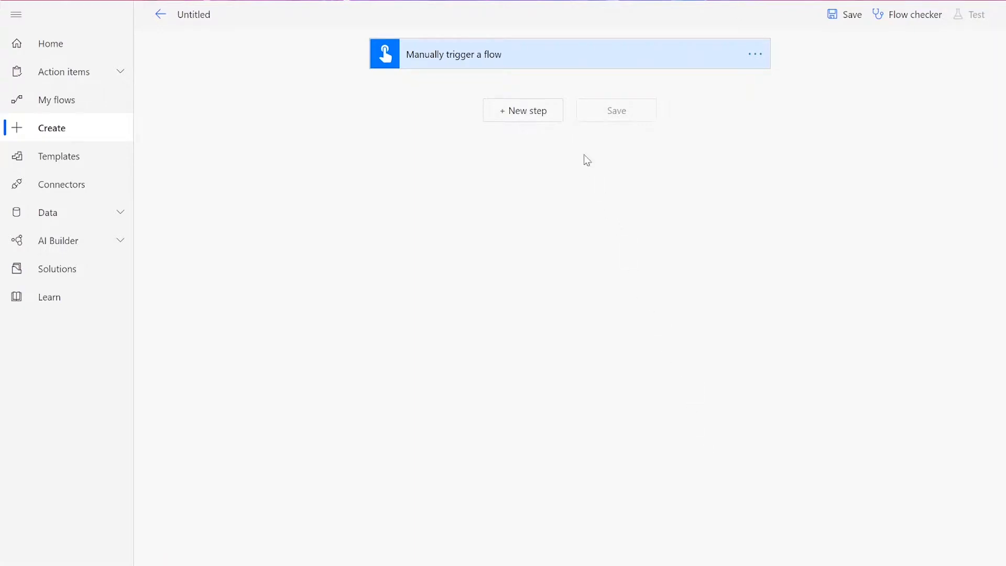
- Search 'get file content' and add the OneDrive for Business Get file content action
{"action": "type", "text": "get file cont"}
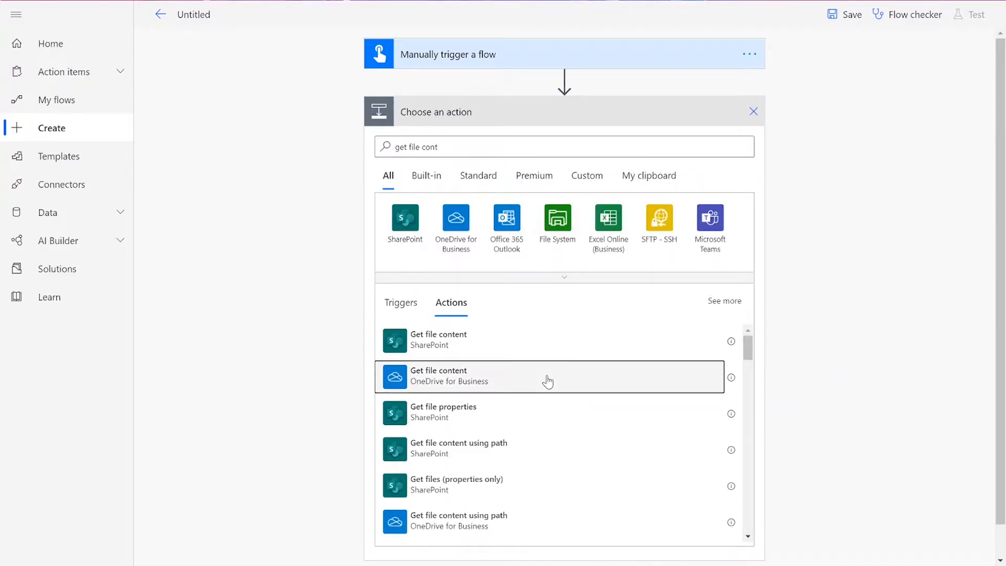
{"action": "left_click", "coordinate": [549, 376]}
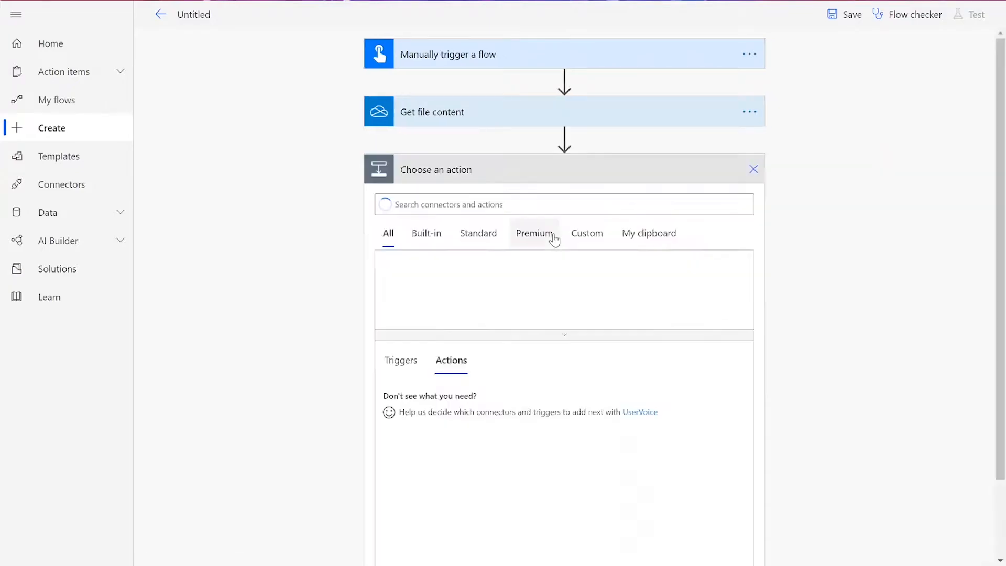
- Search 'cloudmersive' and add the Convert PDF Document to Text (txt) action
{"action": "type", "text": "cloudmersi"}
{"action": "type", "text": "convert pdf to te"}
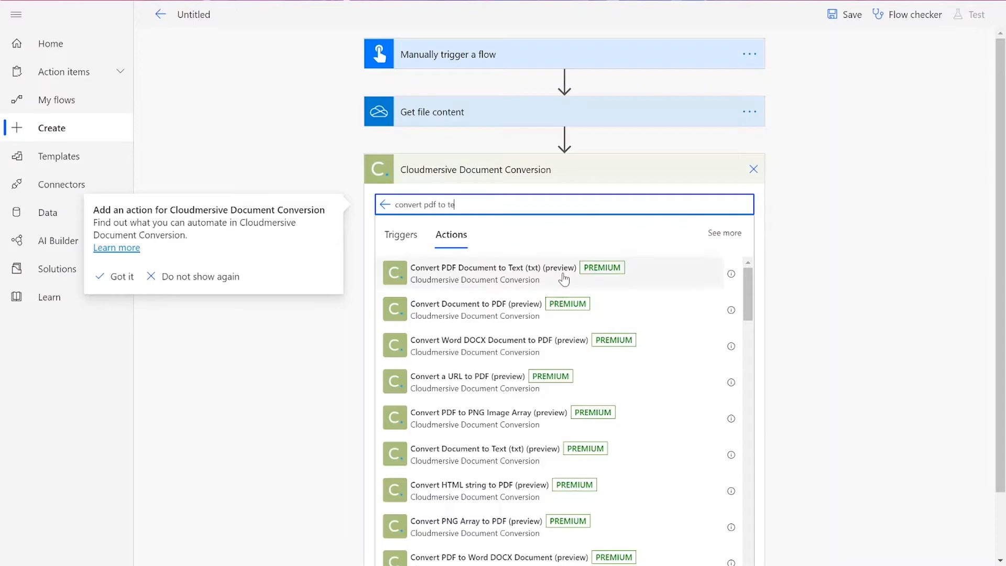
{"action": "left_click", "coordinate": [492, 272]}
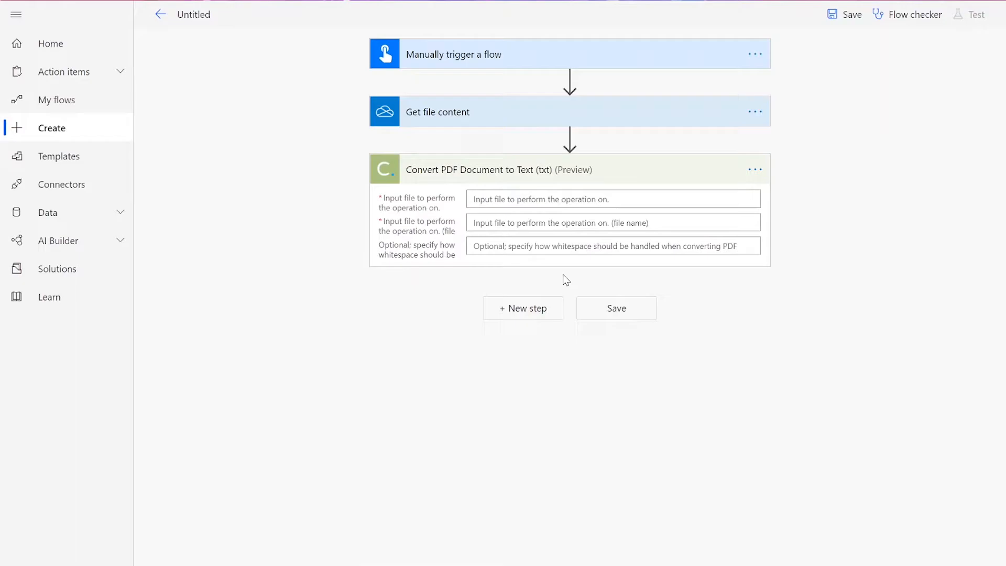
- Set the Convert PDF input file to File content and file name to input.pdf
{"action": "left_click", "coordinate": [609, 199]}
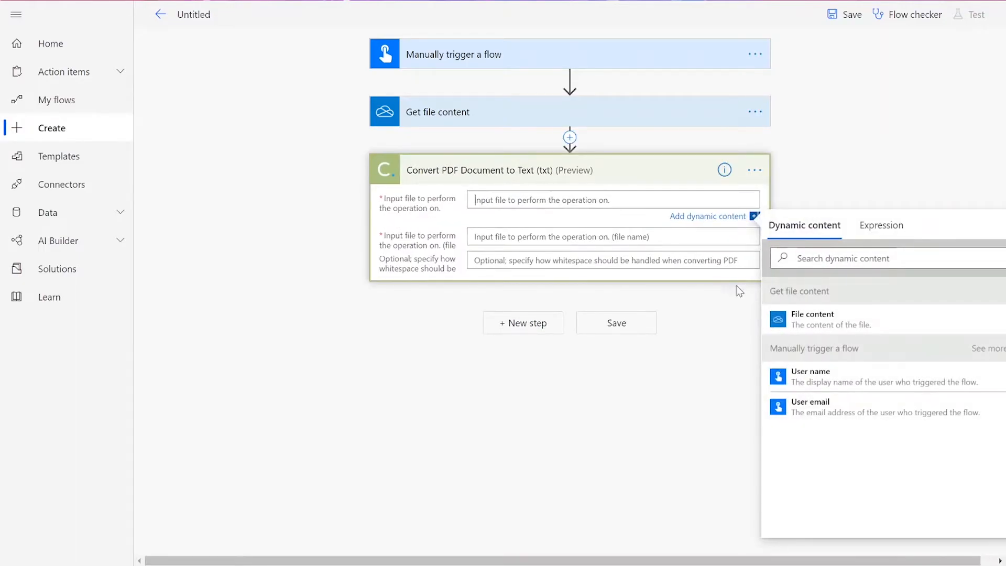
{"action": "left_click", "coordinate": [812, 316]}
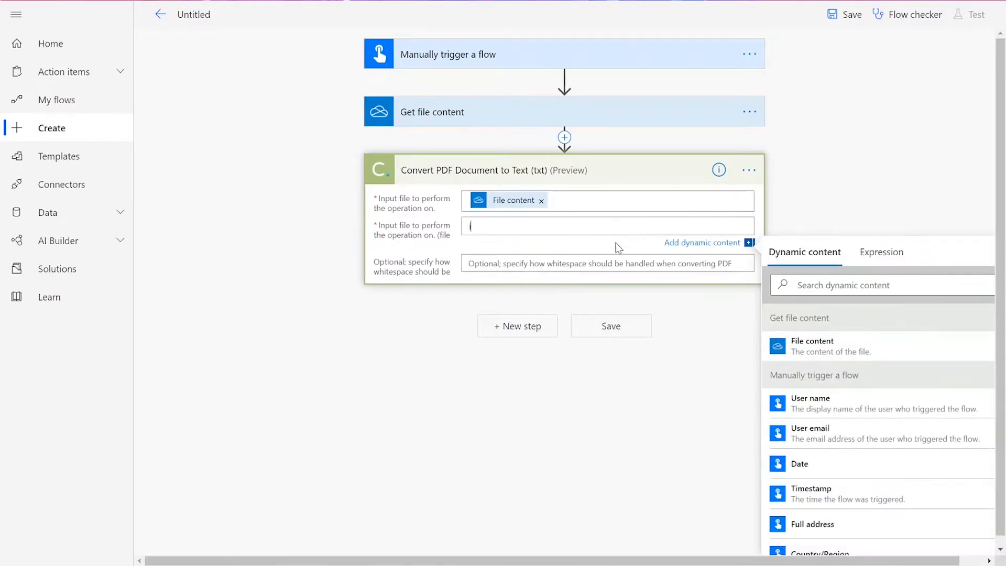
{"action": "type", "text": "nput.p"}
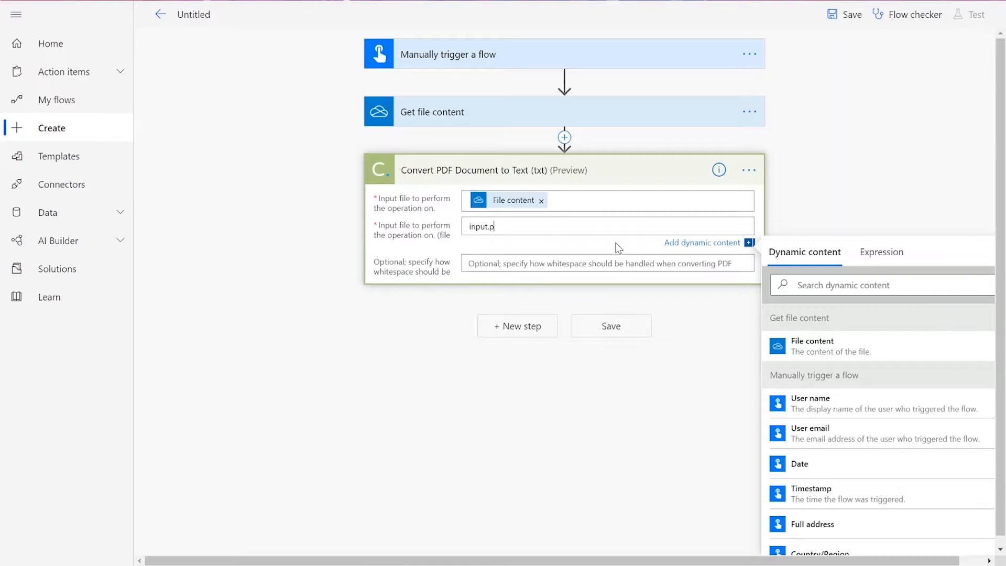
{"action": "type", "text": "df"}
{"action": "type", "text": "create file"}
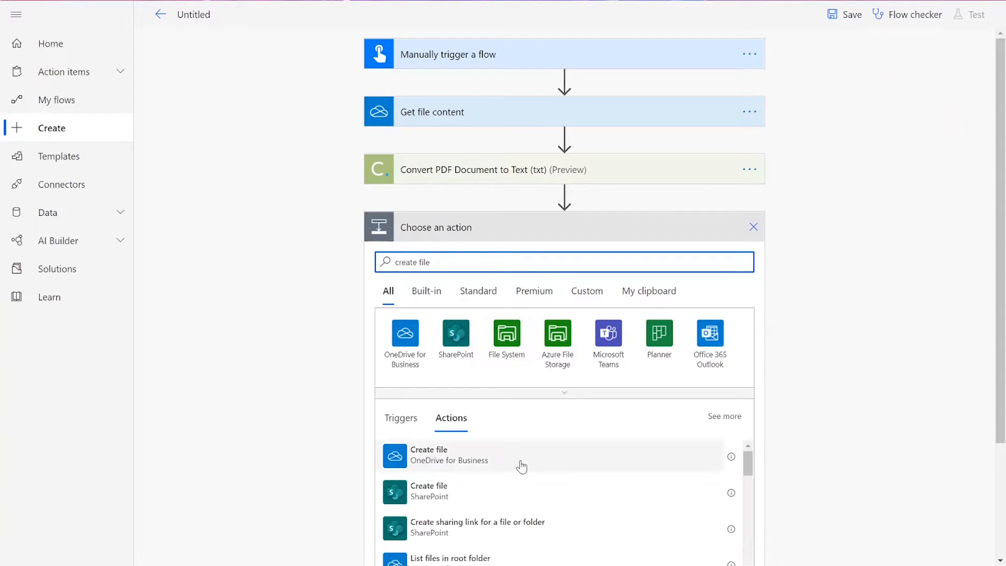
- Add OneDrive Create file writing TextResult to output.txt, then save and start a test
{"action": "left_click", "coordinate": [449, 455]}
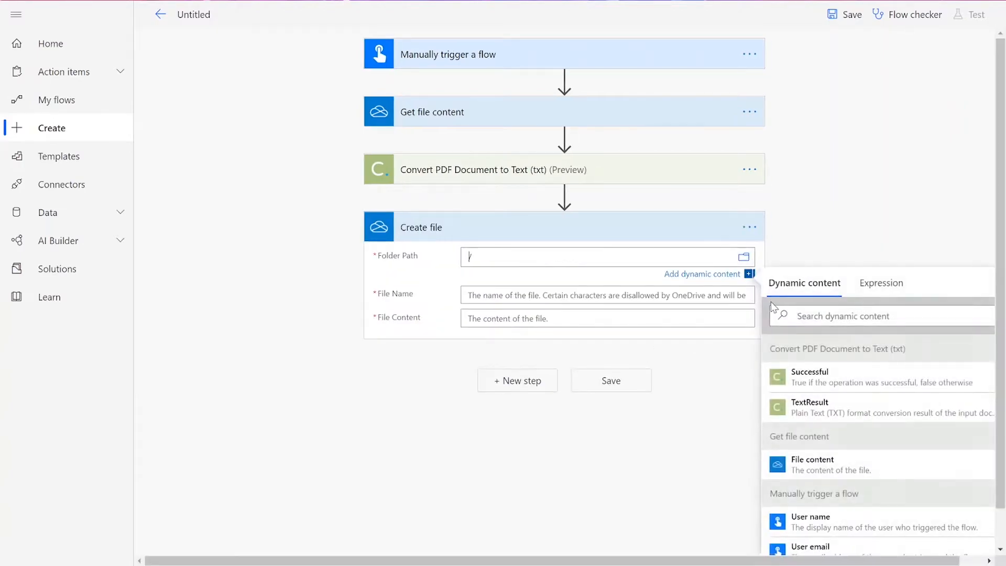
{"action": "type", "text": "output"}
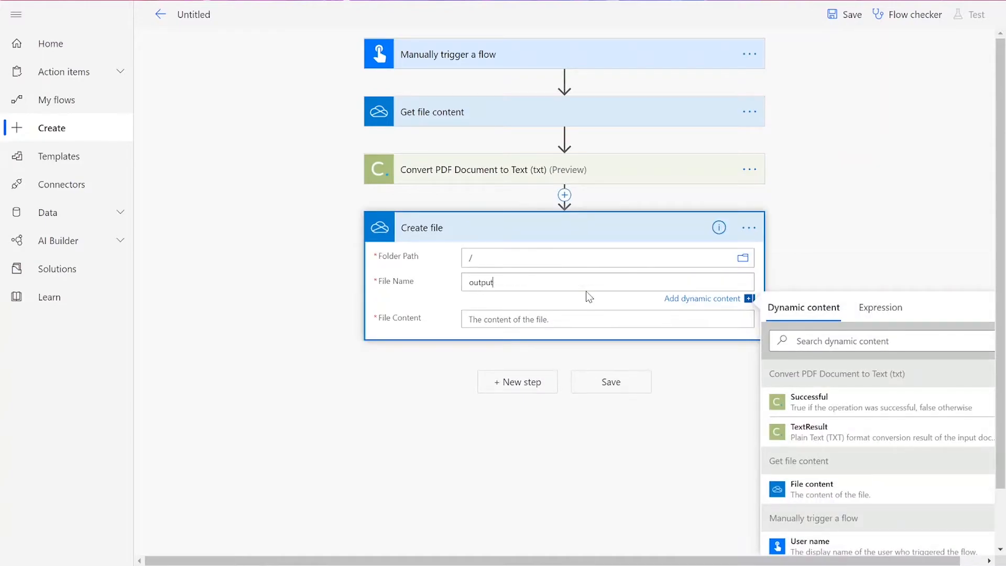
{"action": "type", "text": ".txt"}
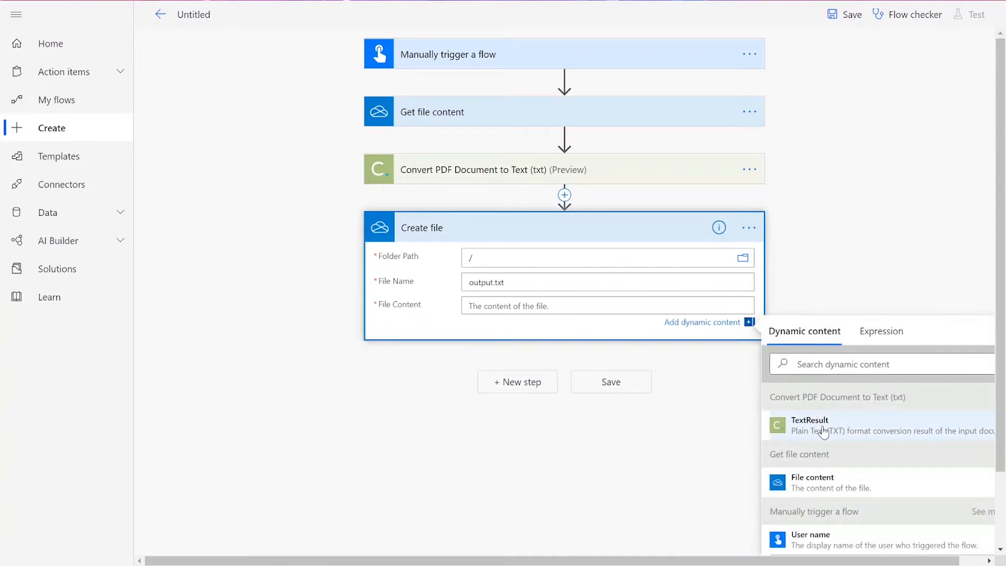
{"action": "left_click", "coordinate": [809, 421]}
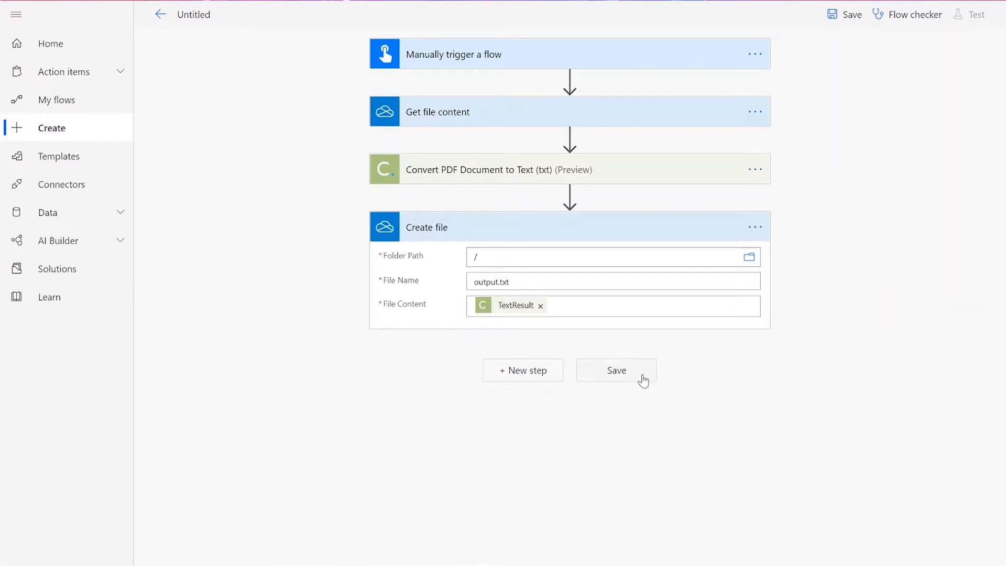
{"action": "left_click", "coordinate": [615, 369]}
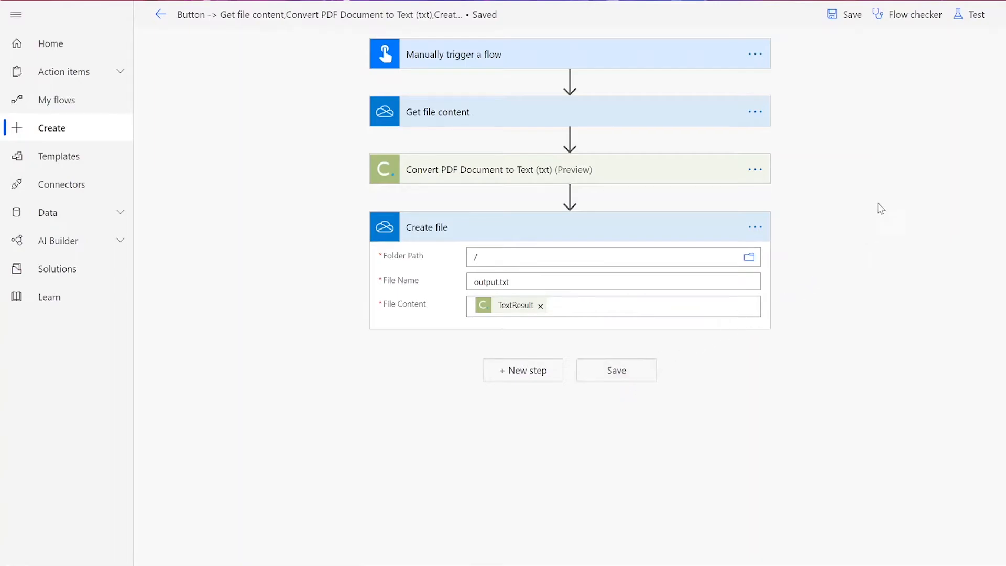
{"action": "left_click", "coordinate": [974, 14]}
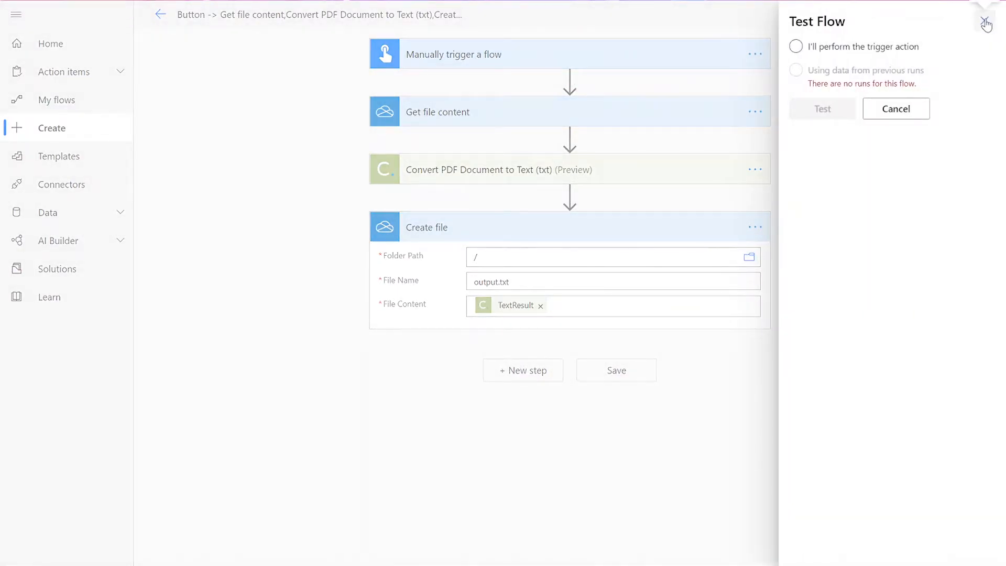
- Test with 'I'll perform the trigger action', run the flow, and click Done
{"action": "left_click", "coordinate": [796, 46]}
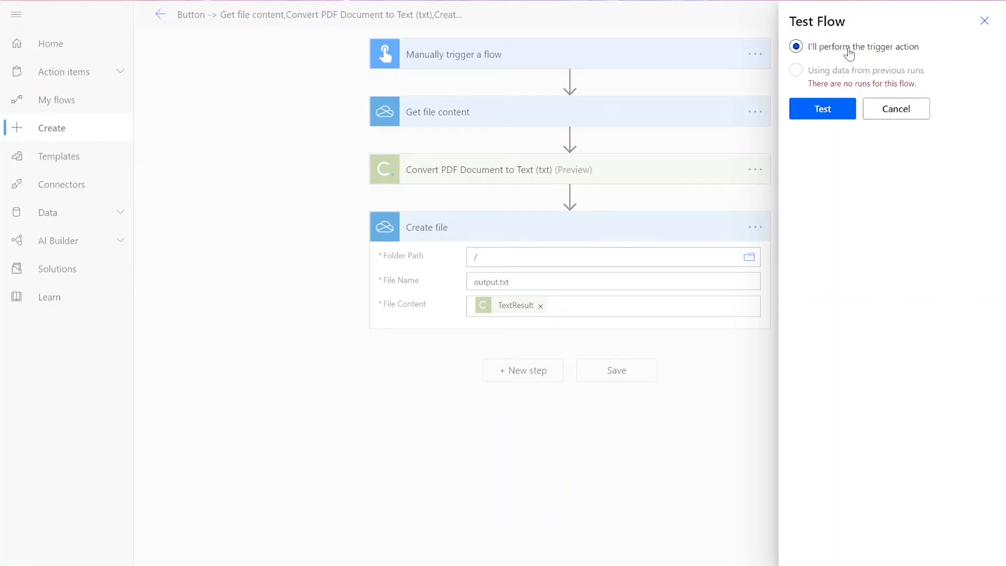
{"action": "left_click", "coordinate": [822, 109]}
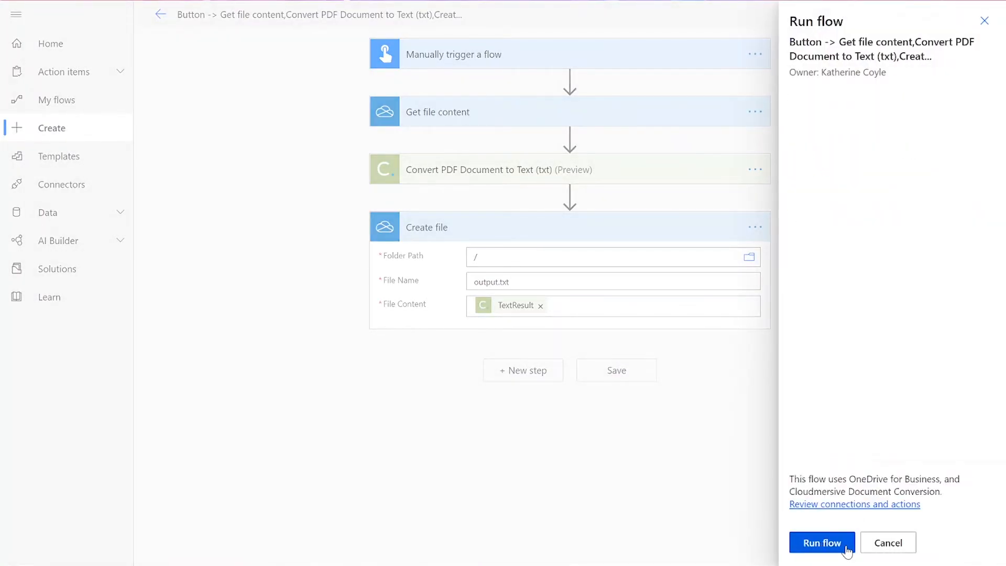
{"action": "left_click", "coordinate": [822, 542]}
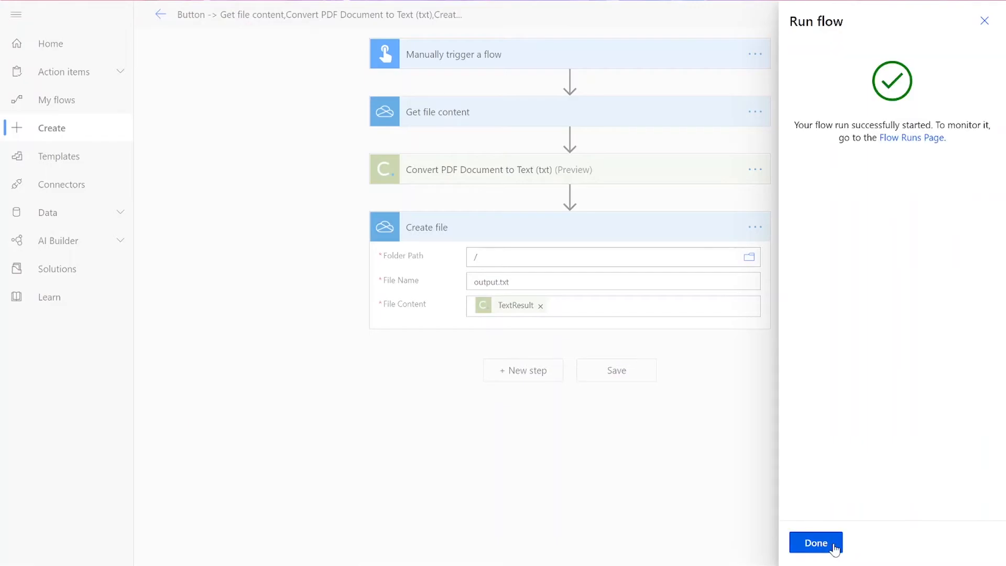
{"action": "left_click", "coordinate": [815, 542]}
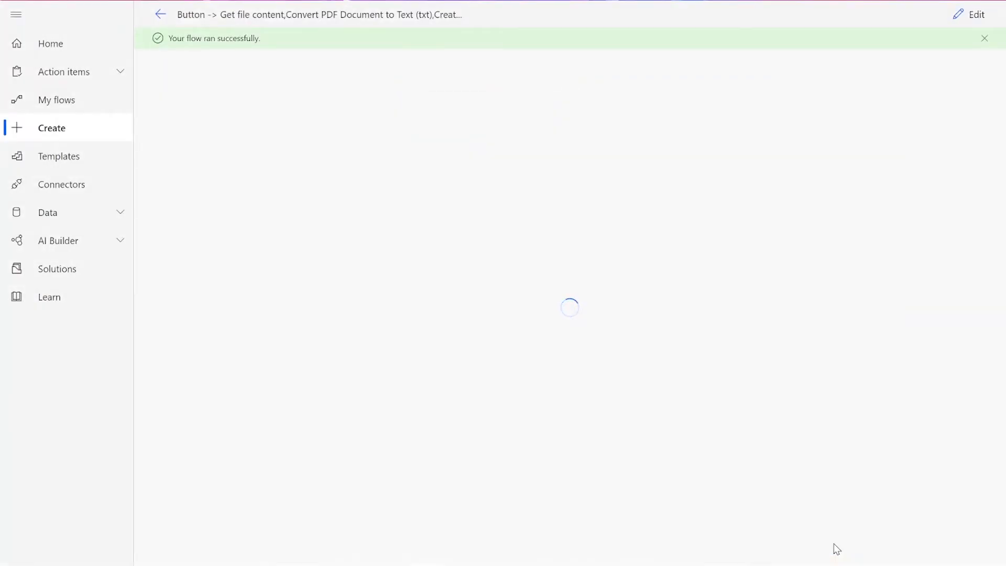